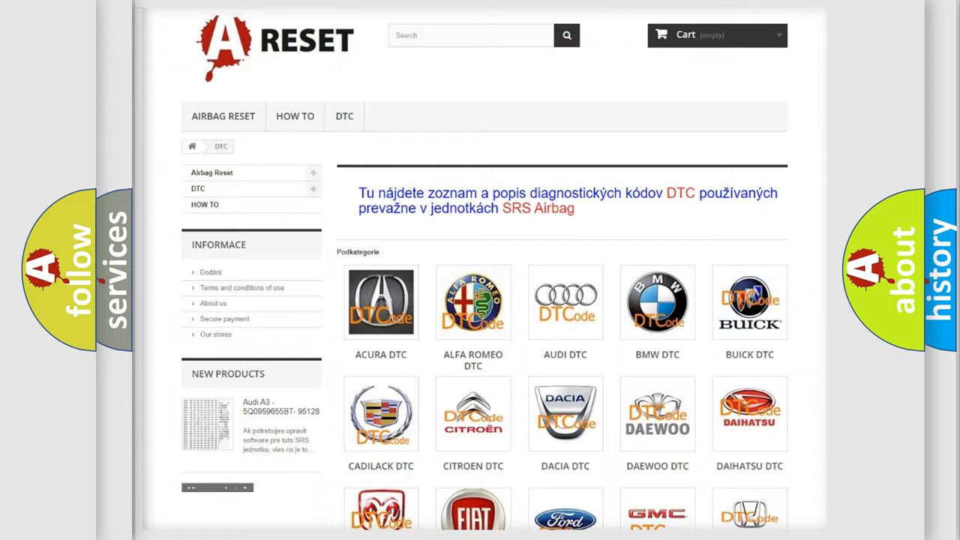
# Step: Browse the FIAT DTC category and look through its full list of diagnostic codes down to the footer
pyautogui.scroll(-3)
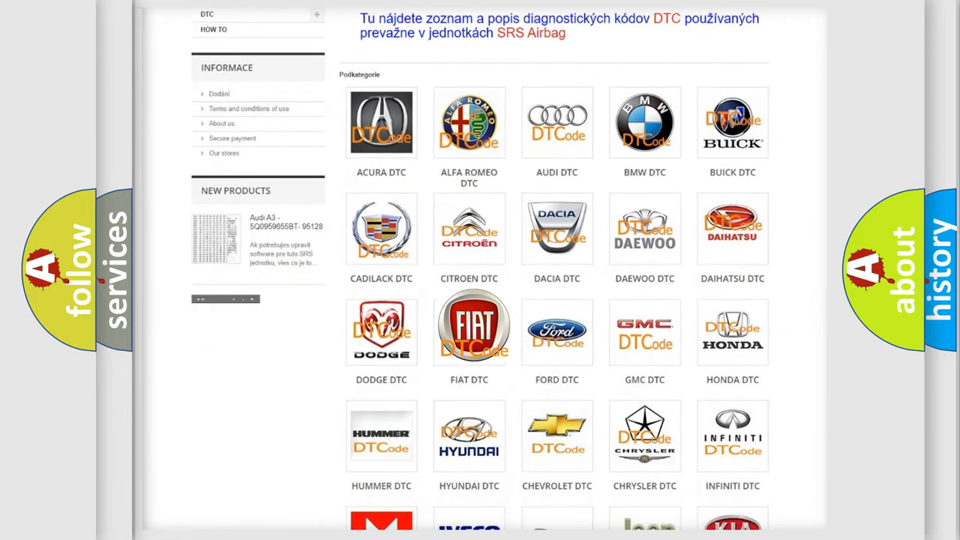
pyautogui.click(468, 330)
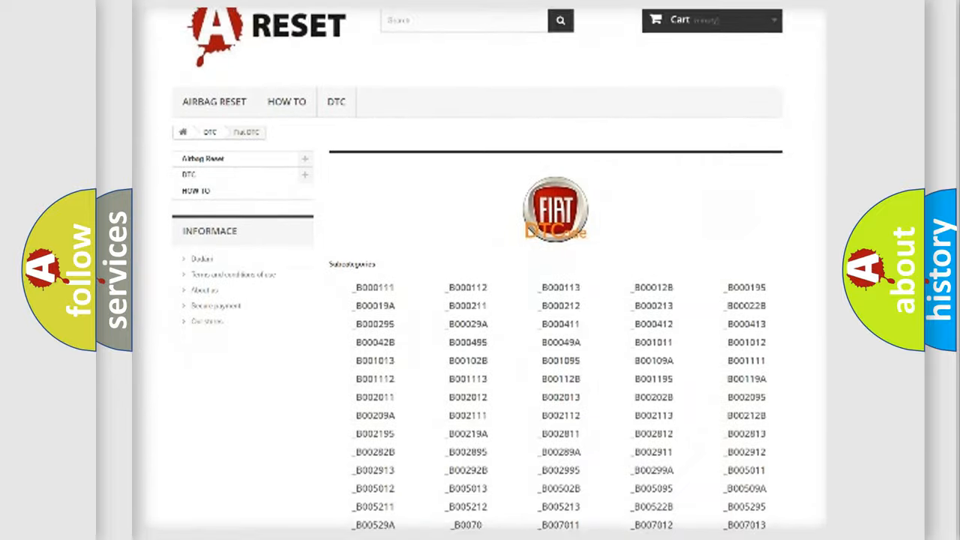
pyautogui.scroll(-3)
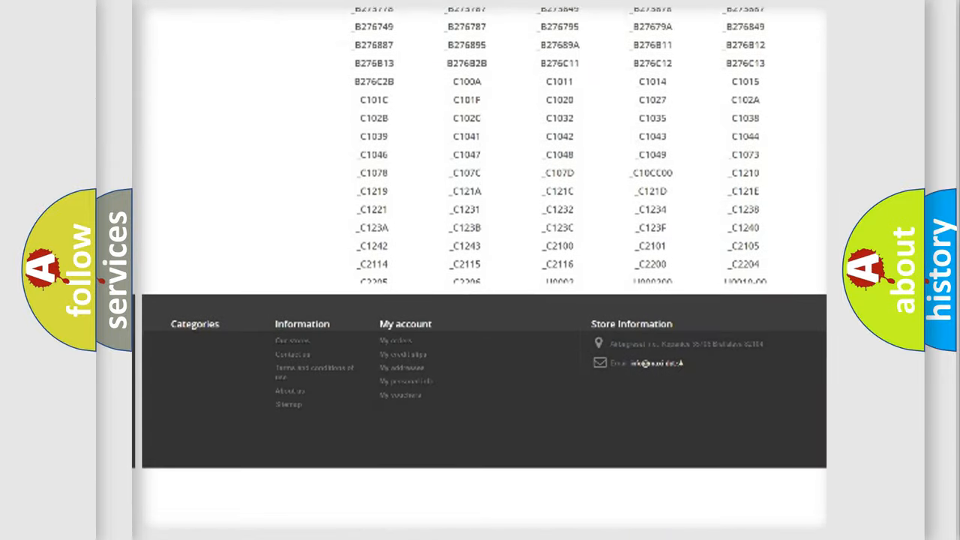
pyautogui.scroll(-3)
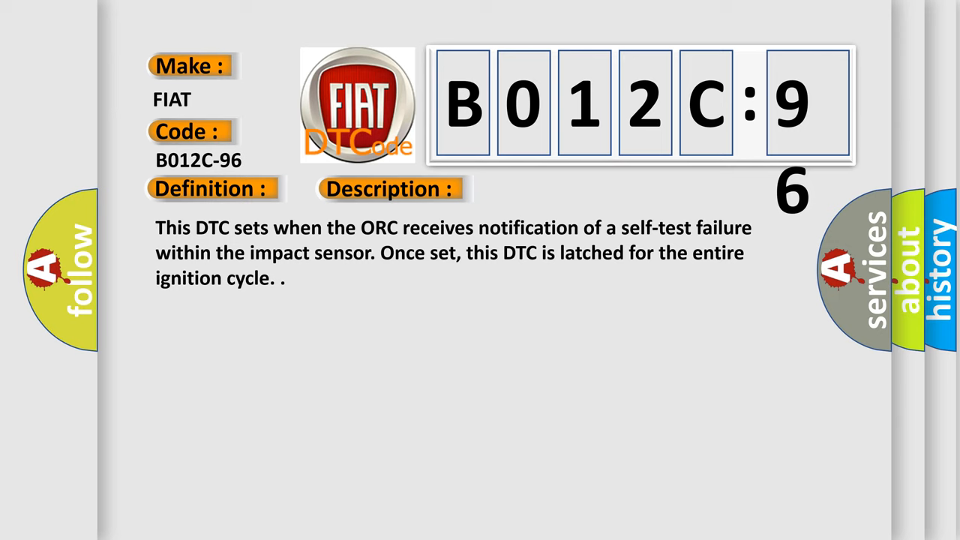
# Step: Reveal the Cause for B012C-96: impact/pressure sensor component internal failure
pyautogui.click(550, 189)
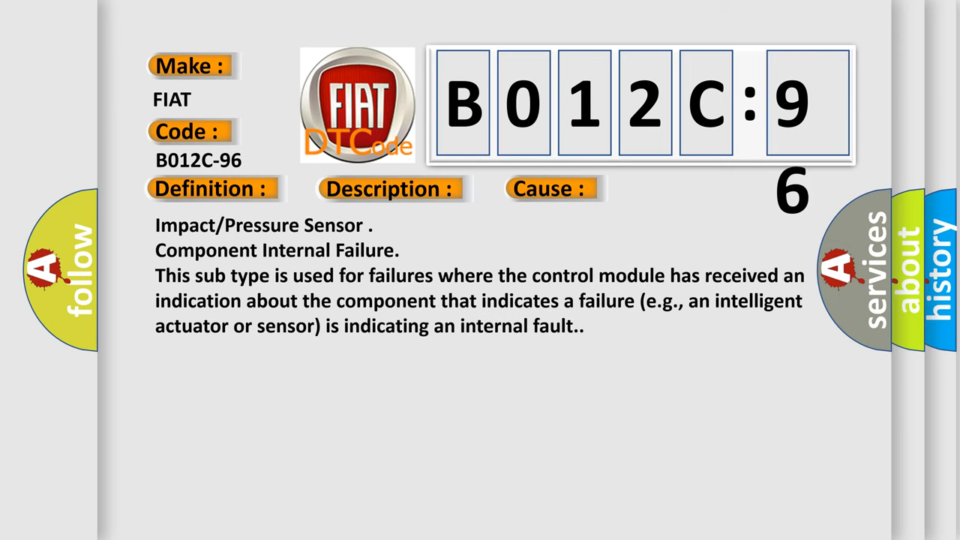